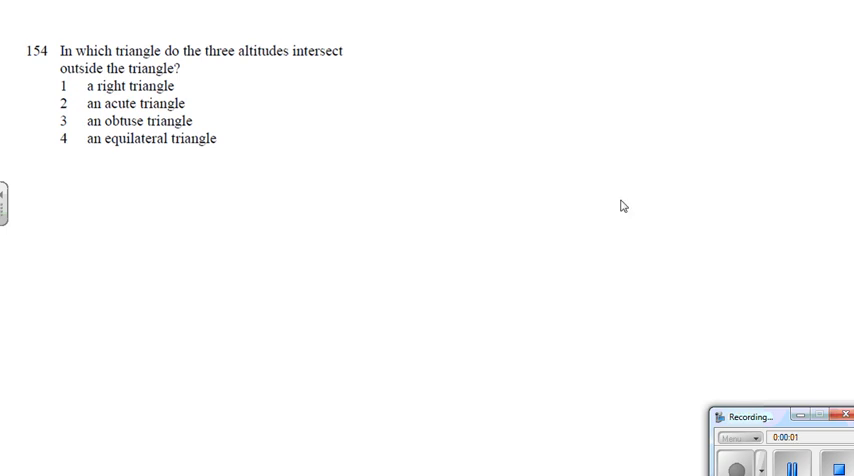
mouse_move(373, 174)
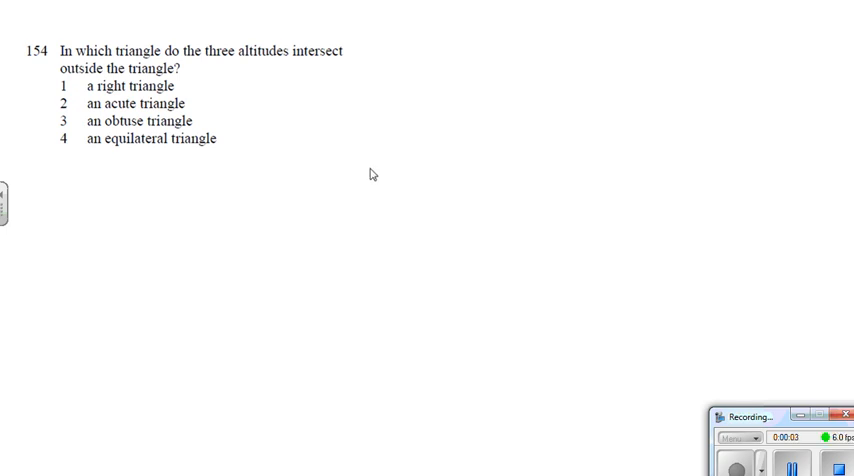
mouse_move(545, 12)
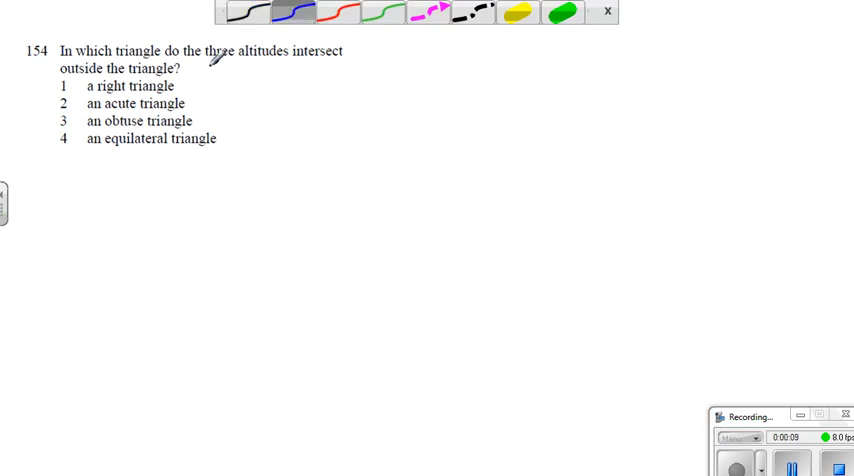
mouse_move(97, 63)
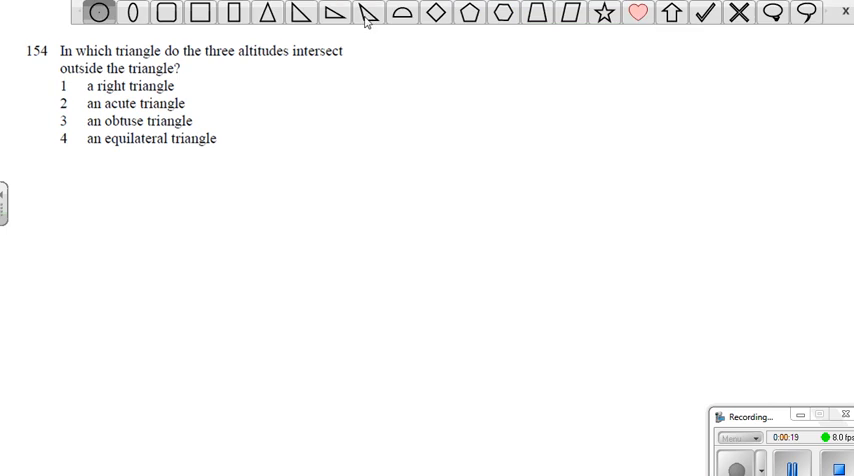
mouse_move(391, 25)
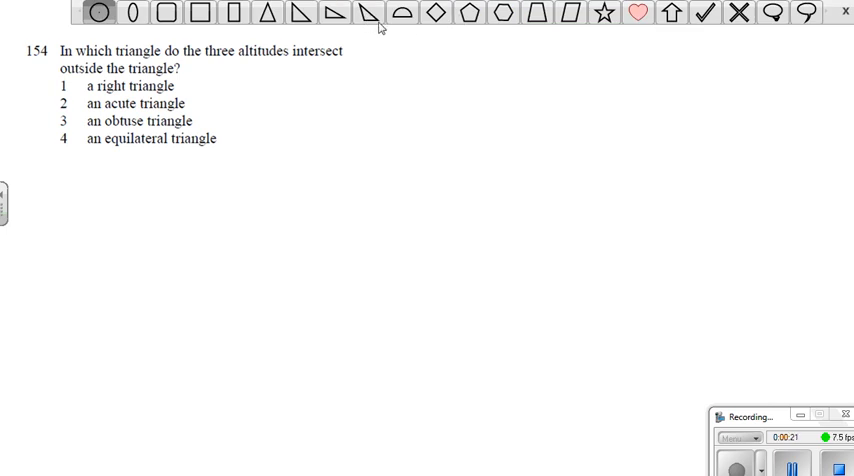
Draw a right triangle beside the question and trace an orange altitude from its right angle.
click(263, 15)
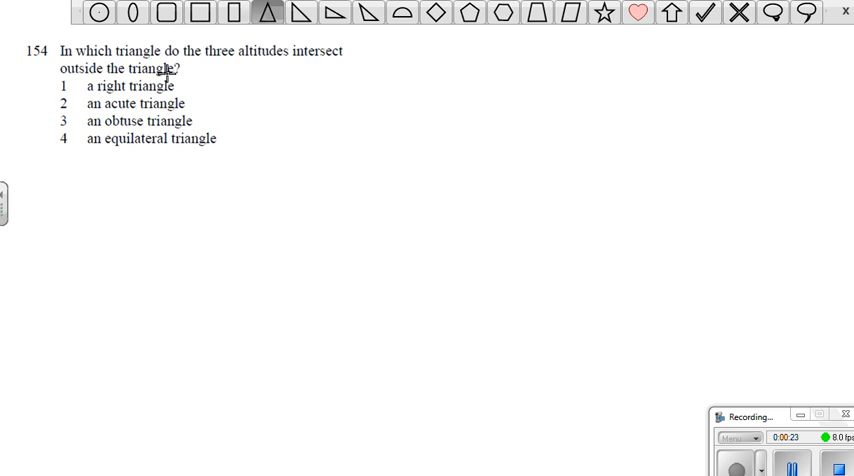
click(316, 18)
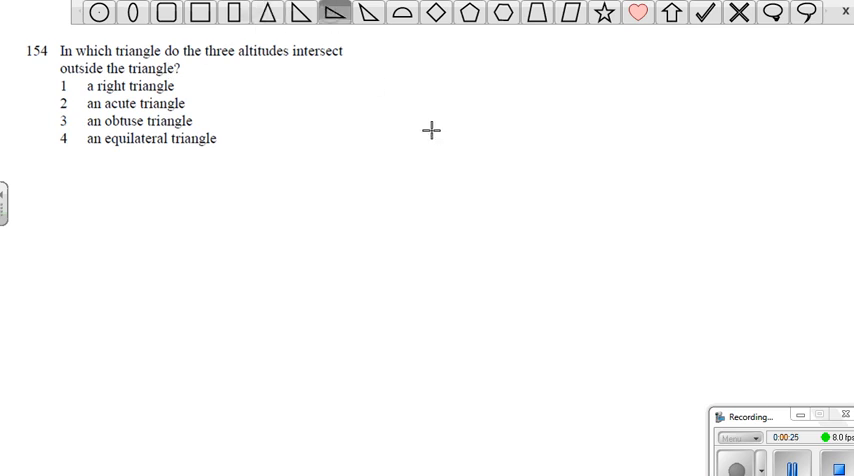
drag(381, 102, 620, 245)
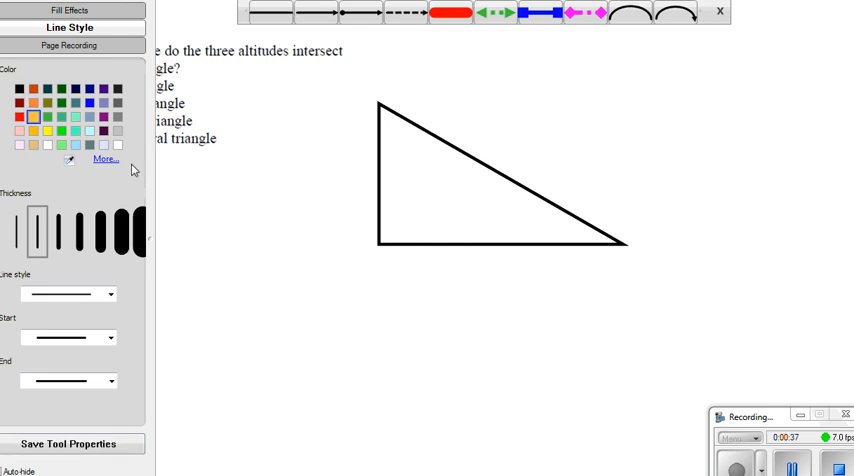
click(58, 230)
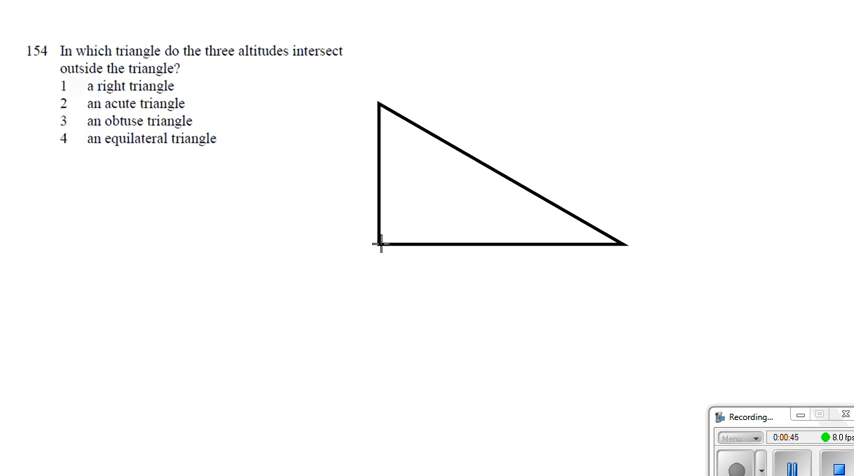
drag(378, 245, 440, 143)
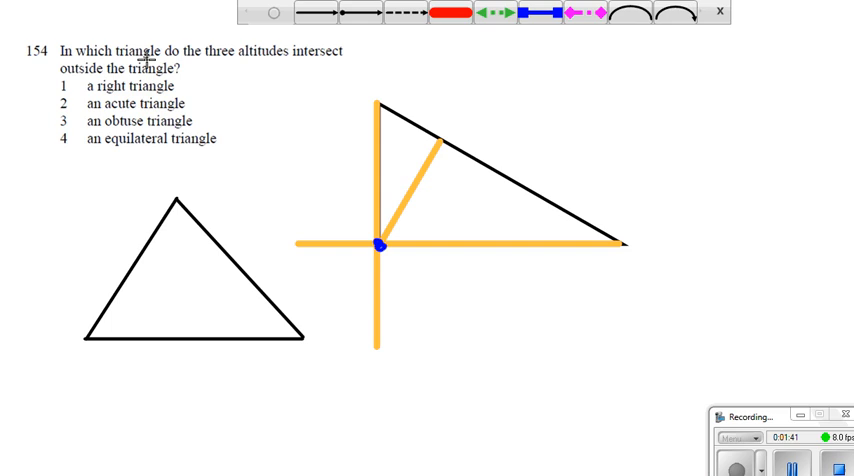
Thicken the lines and draw an altitude from the acute triangle's lower-left corner.
click(270, 11)
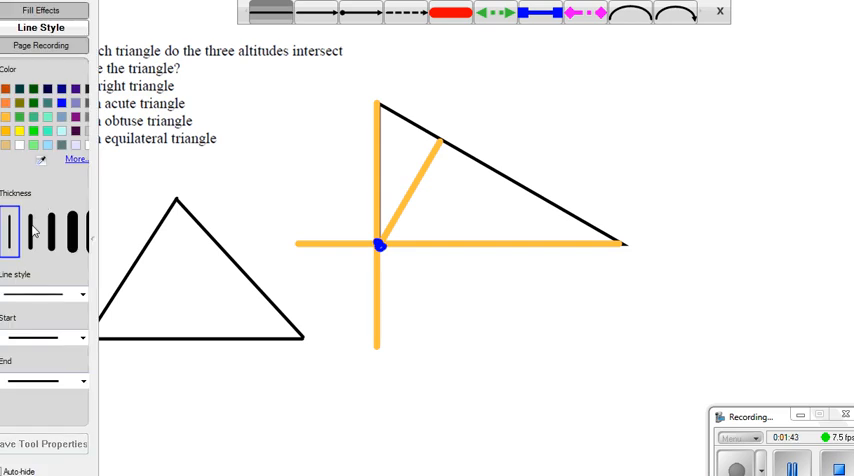
click(29, 231)
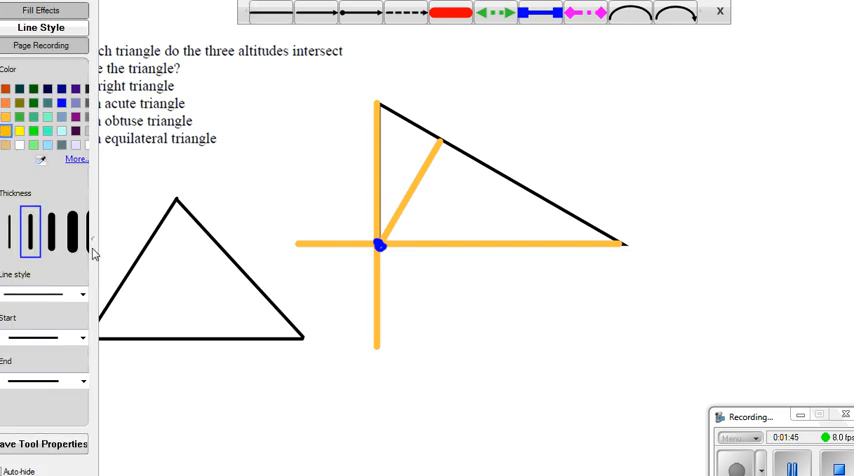
mouse_move(176, 203)
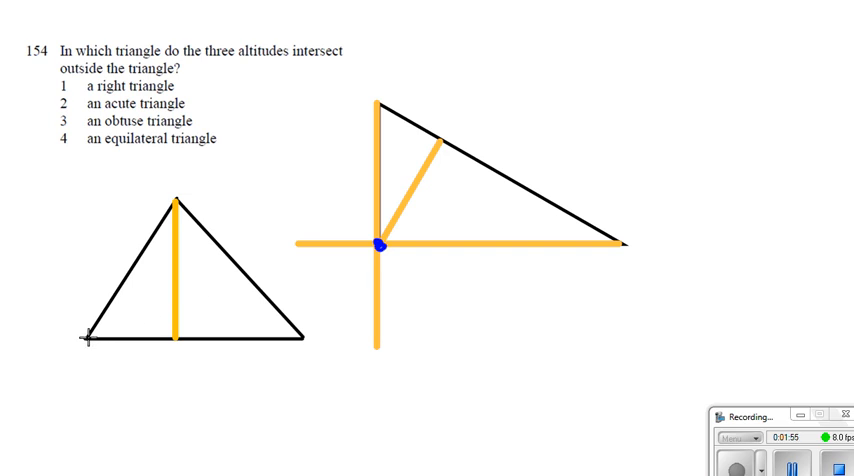
drag(82, 344, 208, 236)
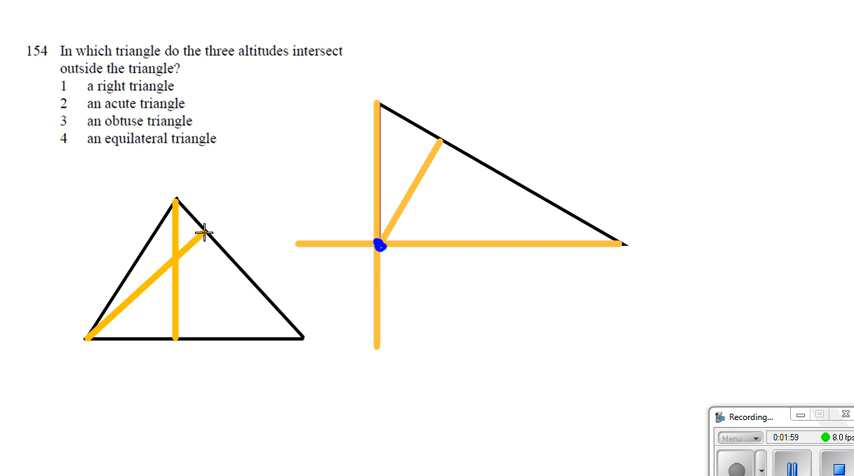
mouse_move(453, 48)
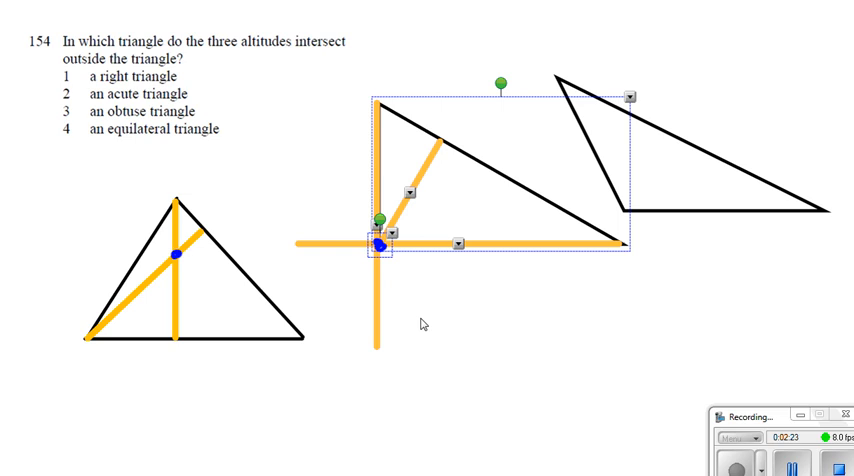
Move the right triangle lower and extend the obtuse triangle's altitudes to meet below it.
right_click(378, 243)
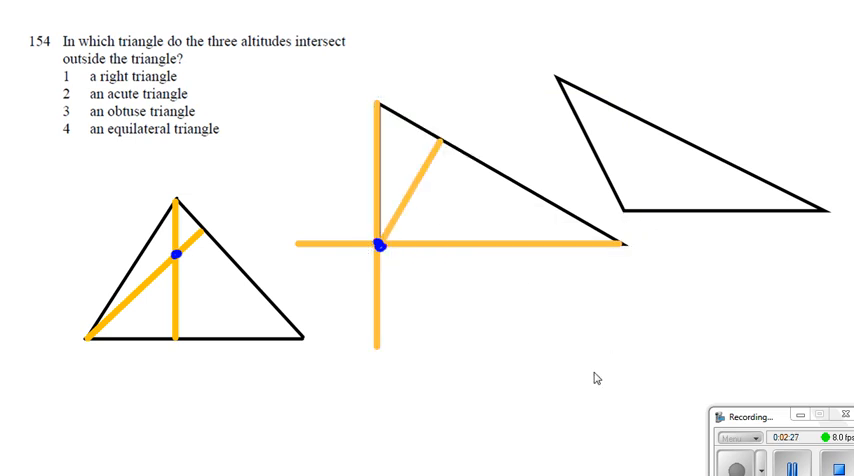
click(380, 245)
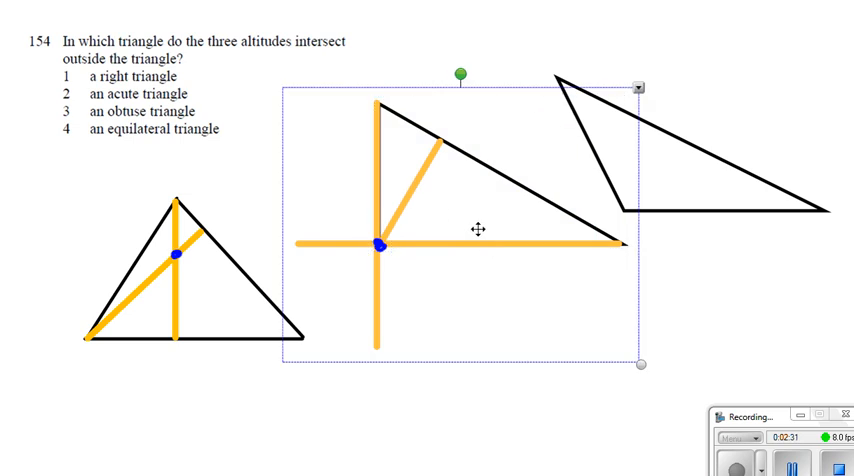
drag(478, 228, 256, 387)
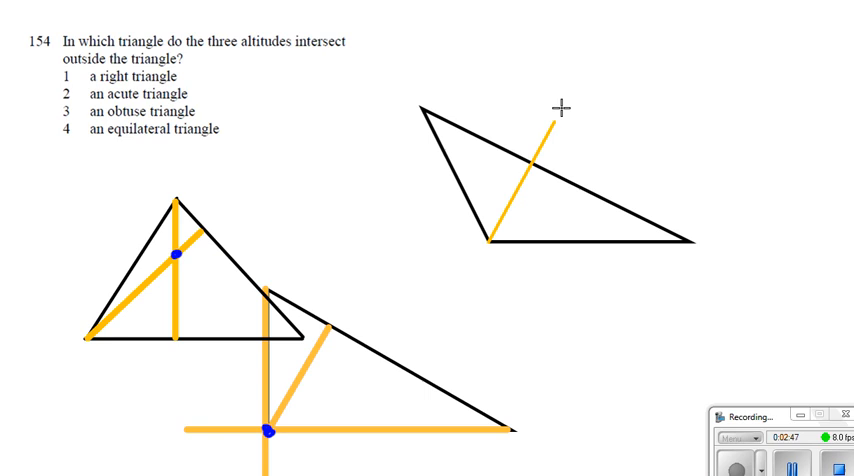
drag(555, 115, 575, 66)
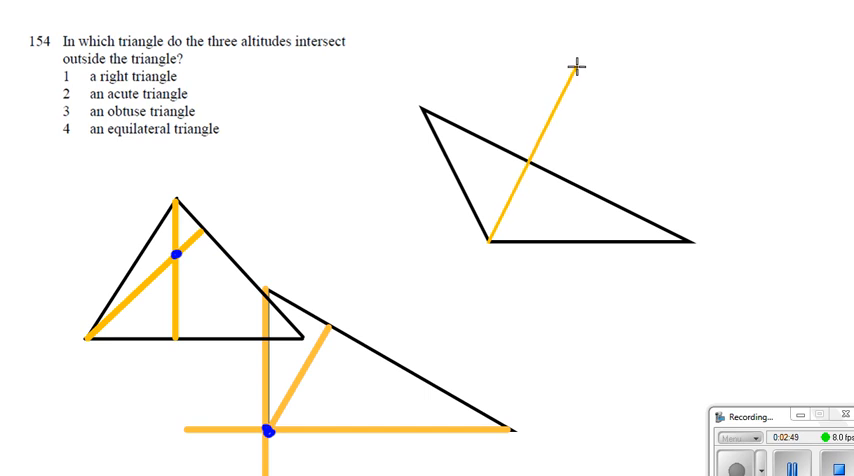
mouse_move(588, 62)
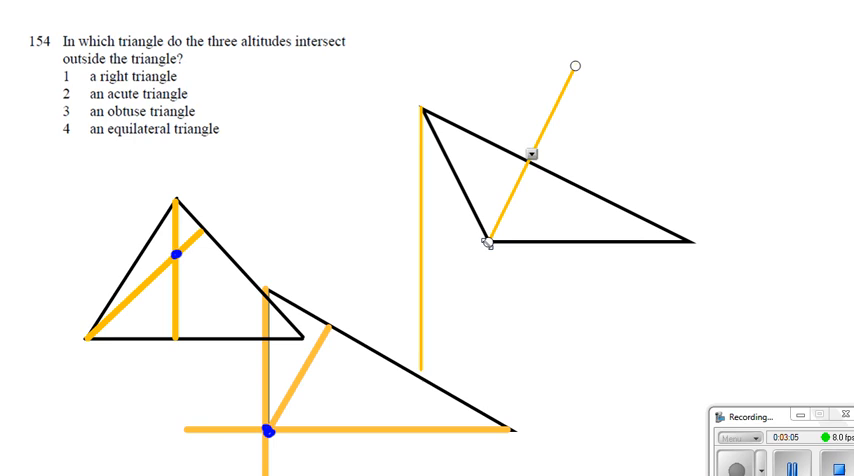
drag(485, 243, 413, 389)
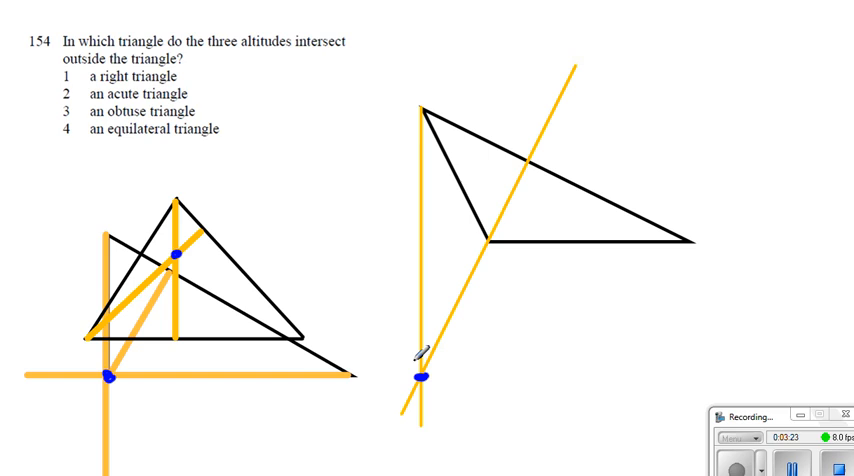
mouse_move(78, 117)
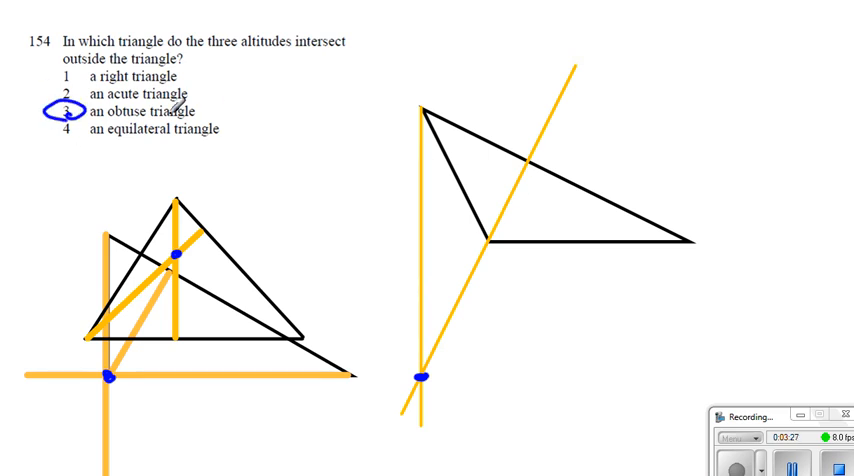
mouse_move(180, 110)
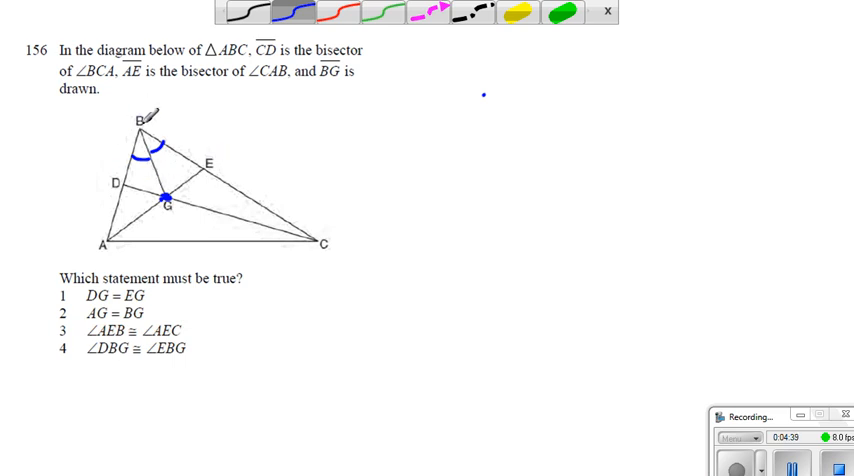
Choose the blue pen for marking the question 156 diagram.
click(62, 347)
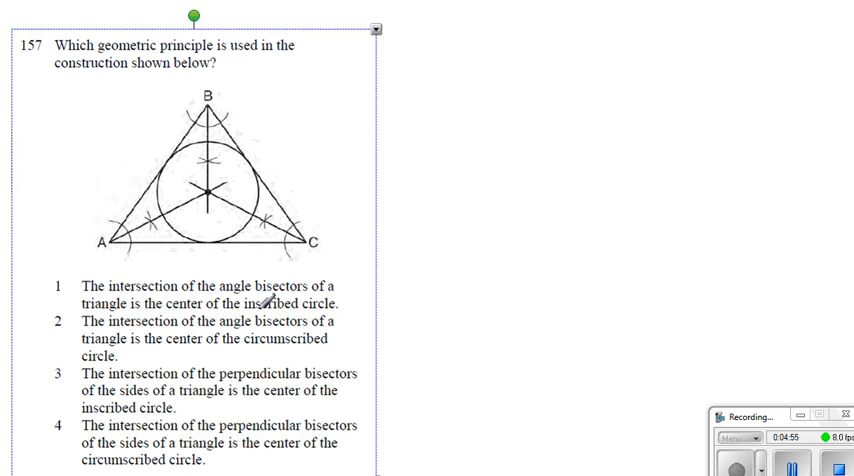
Reposition the question 157 block on the page.
drag(58, 280, 72, 300)
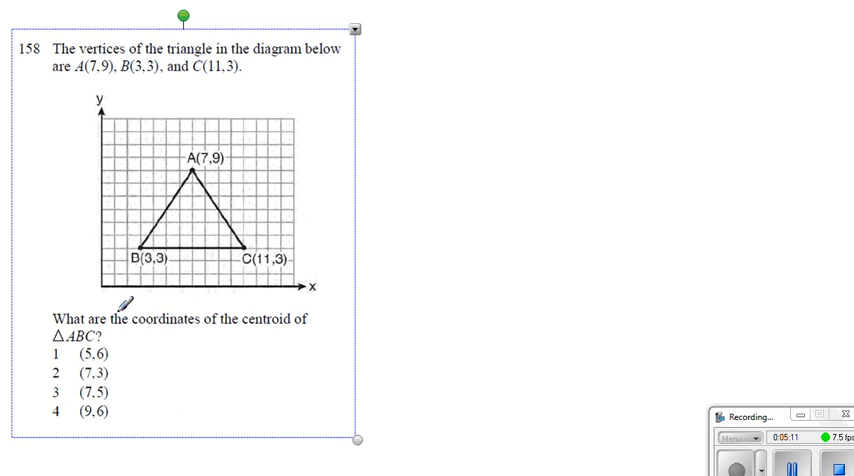
Reposition question 158 and draw a median from B across the triangle.
drag(229, 338, 308, 338)
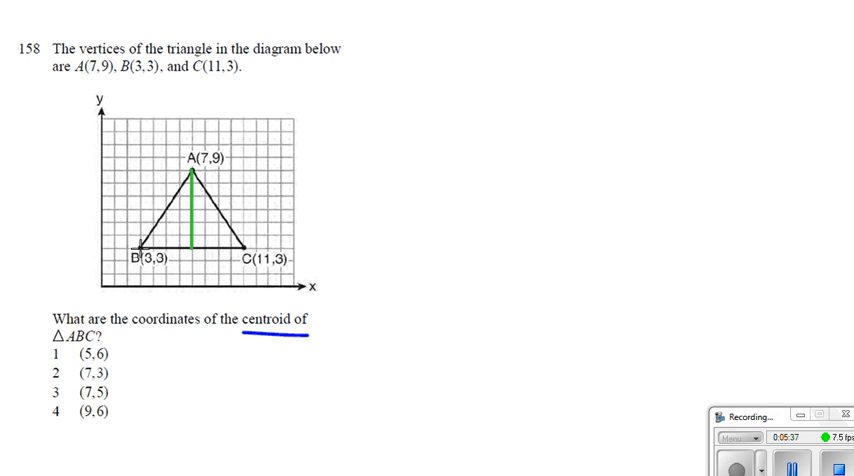
drag(128, 262, 197, 225)
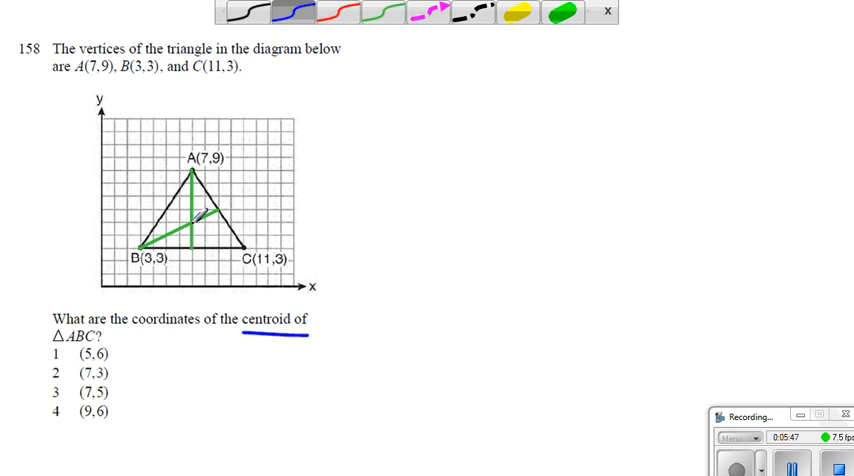
click(191, 221)
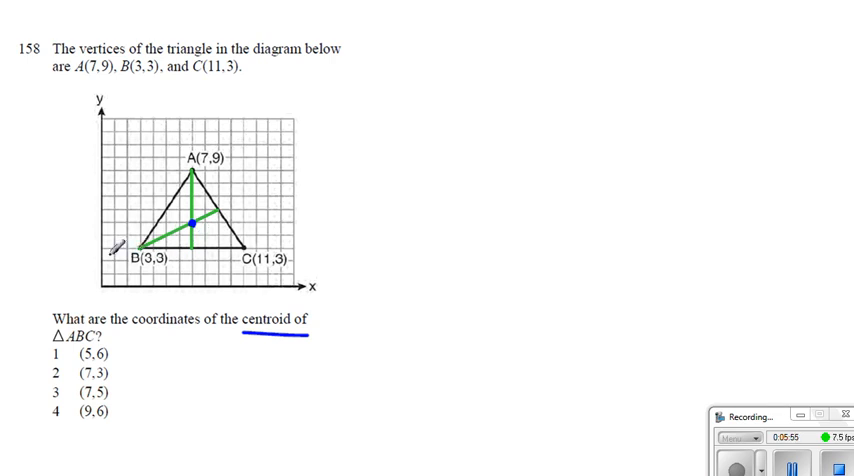
mouse_move(202, 240)
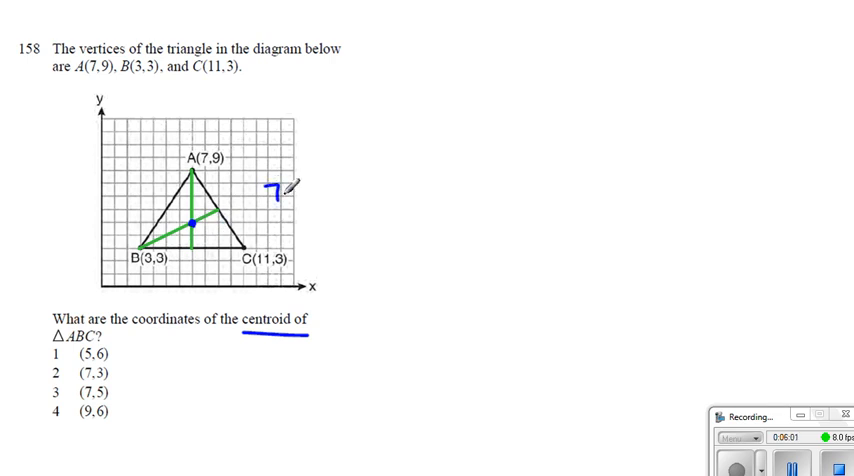
Write the centroid (7,5) and the formula ((7+3+11)/3, (9+3+3)/3).
text((7,5))
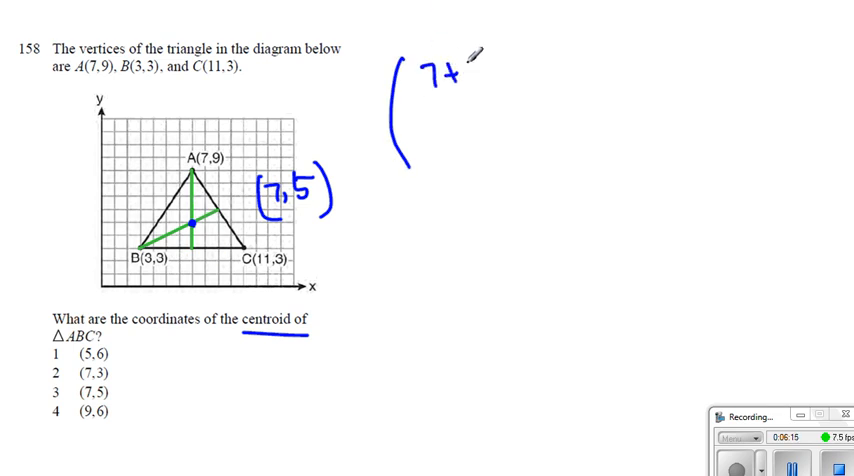
text(3+11)
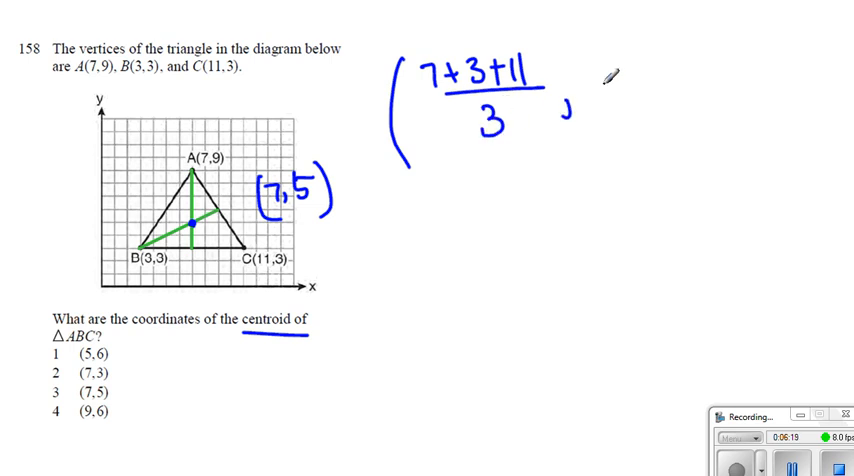
text(9)
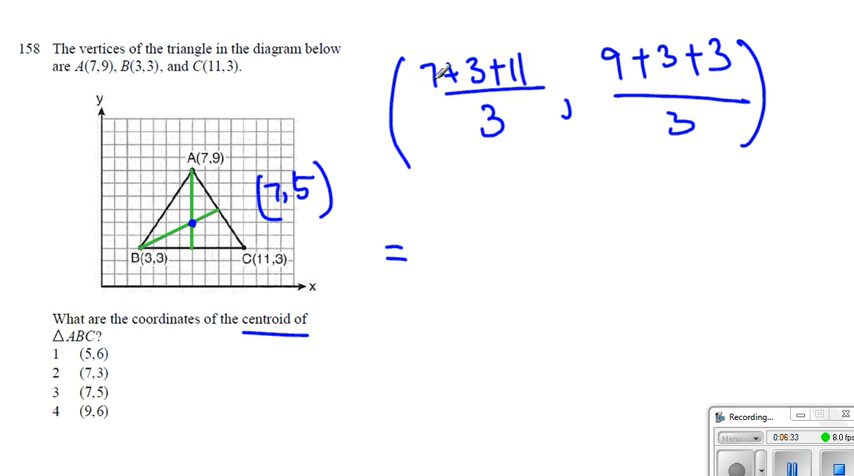
text((7)
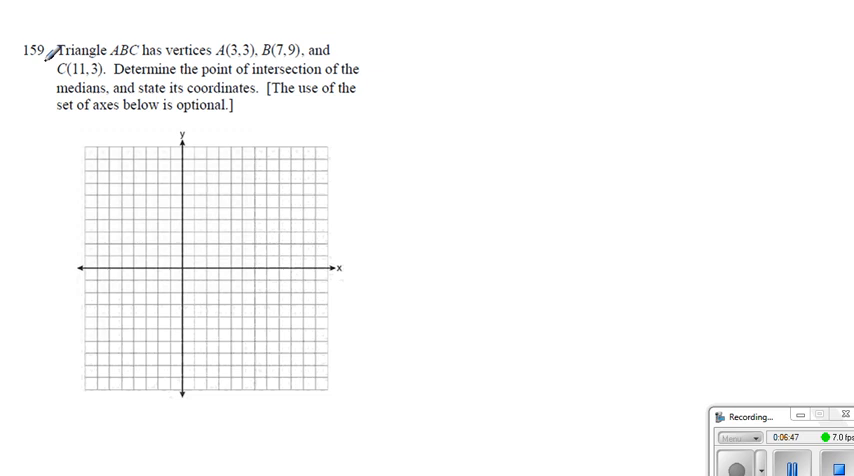
mouse_move(283, 74)
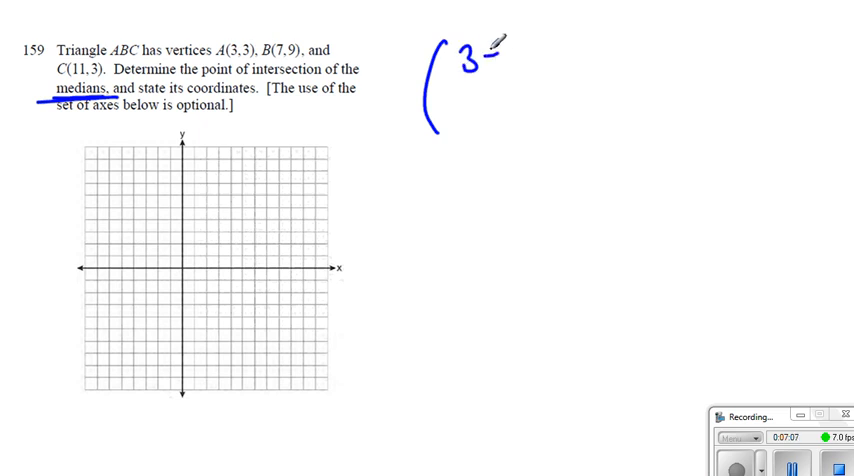
Write ((3+7+11)/3, (3+9+3)/3) and simplify it to (7, 5).
text(+7+11)
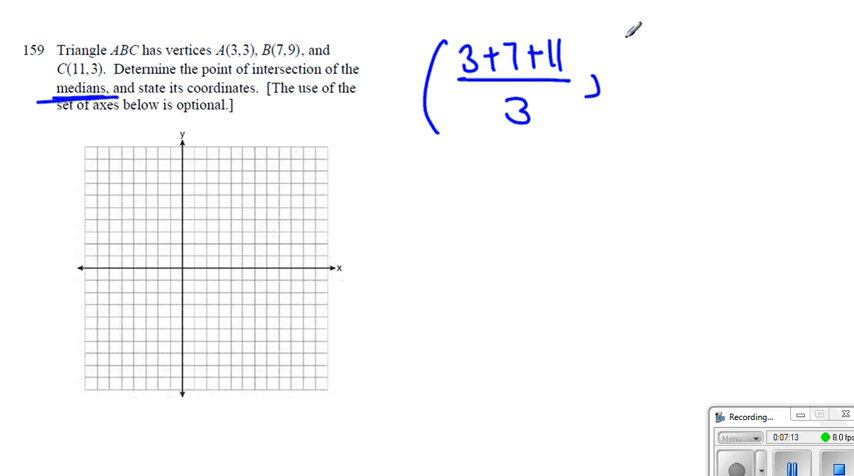
text((3,)
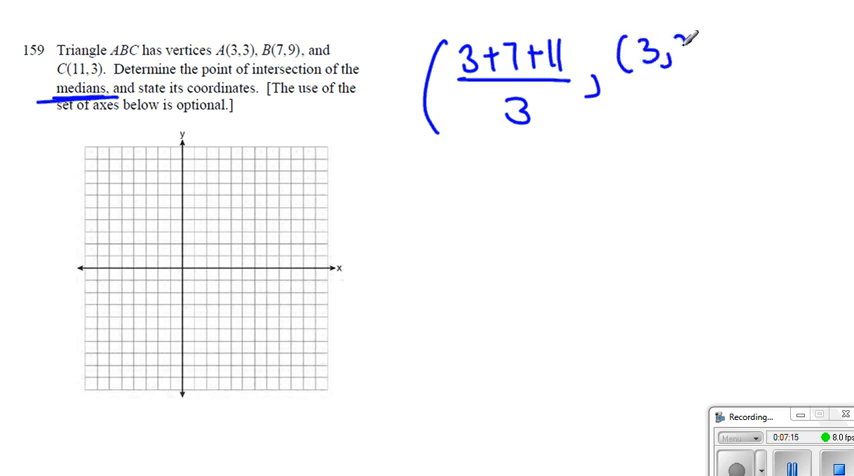
text(9,)
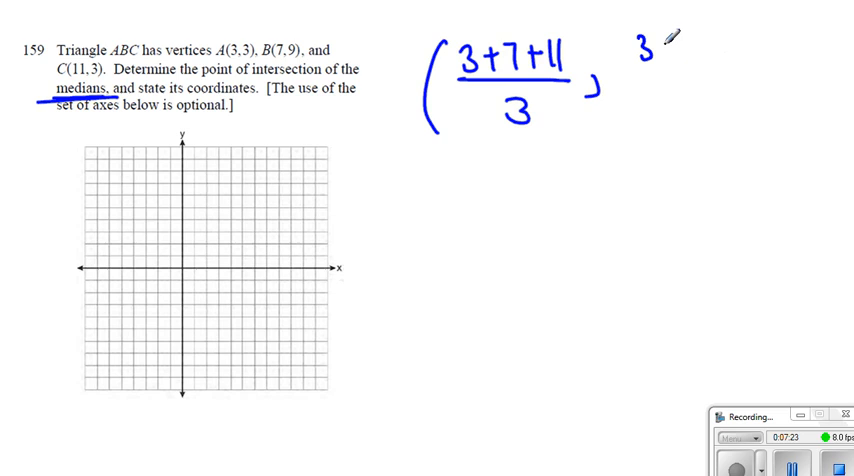
text(+9)
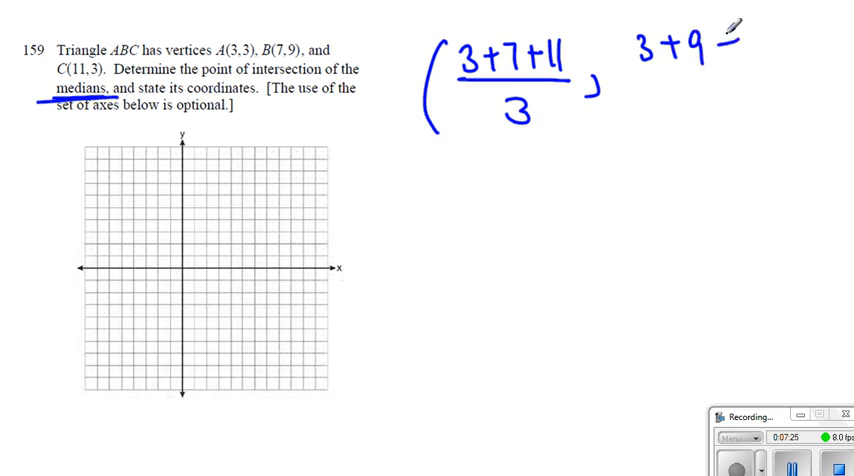
text(+3)
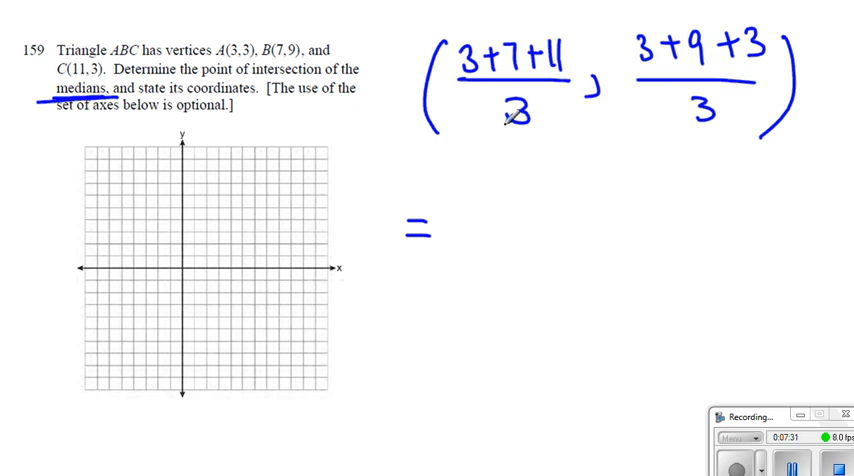
text(7)
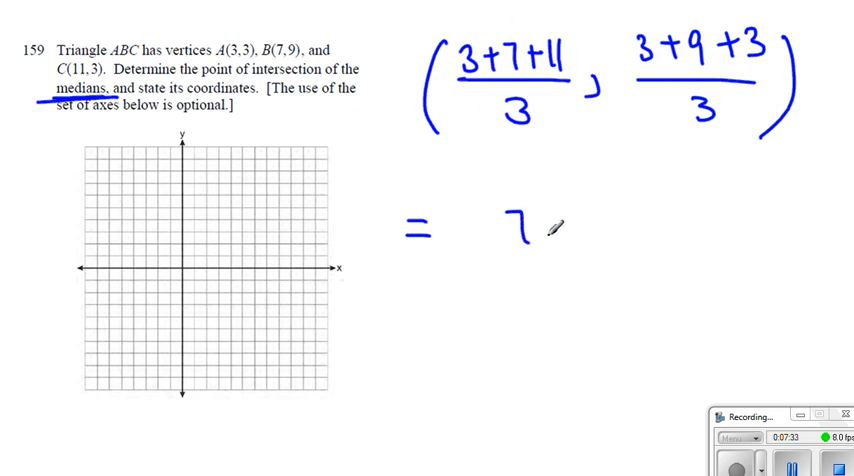
text(, 1)
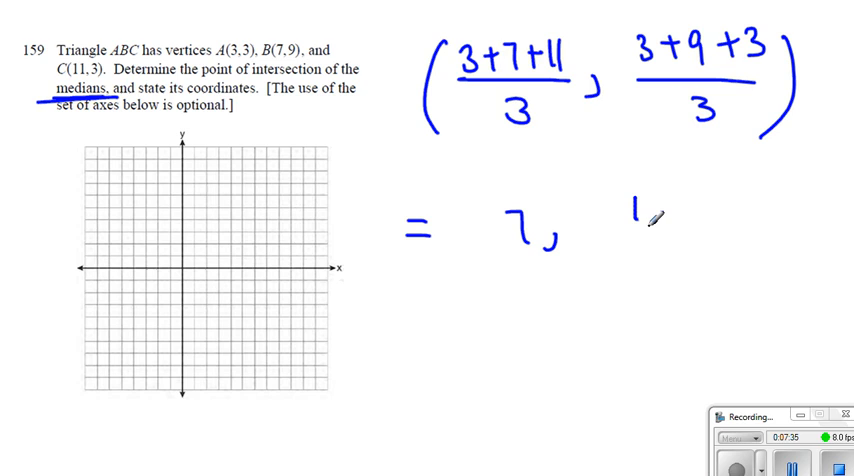
text((7, 5))
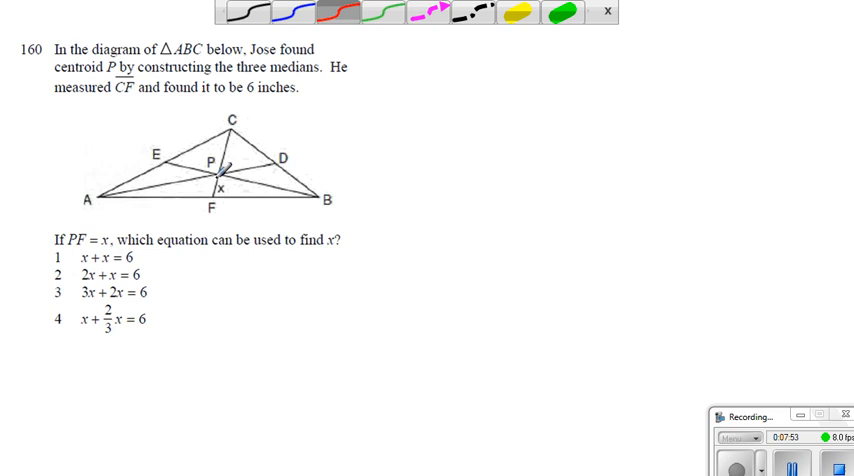
Trace part of median CF, circling 2 beside CP and 1 beside PF.
drag(210, 180, 210, 200)
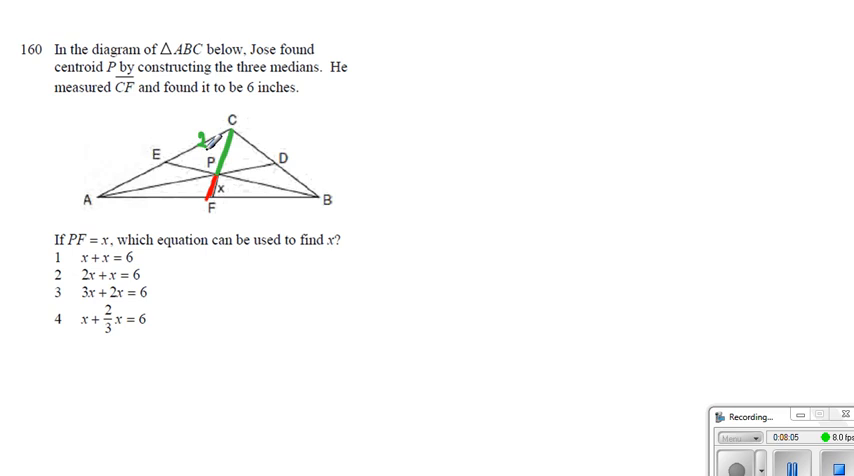
drag(205, 135, 200, 147)
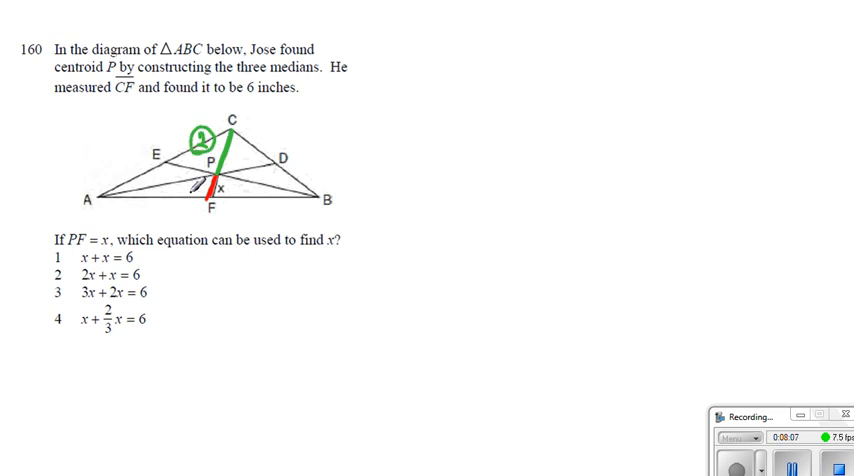
drag(200, 185, 195, 205)
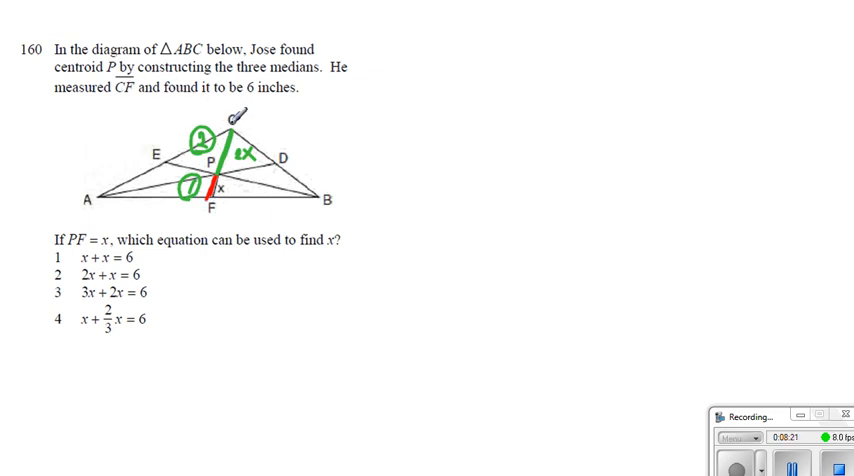
click(57, 275)
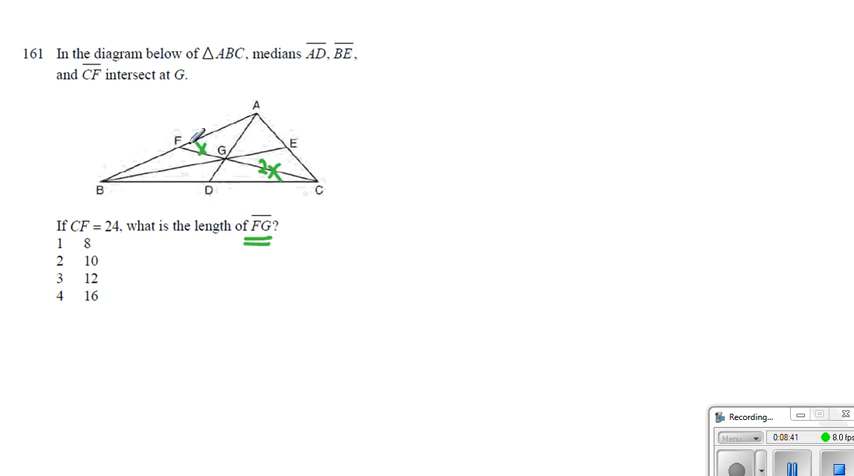
Write 3x = 24 and solve it to x = 8.
text(3)
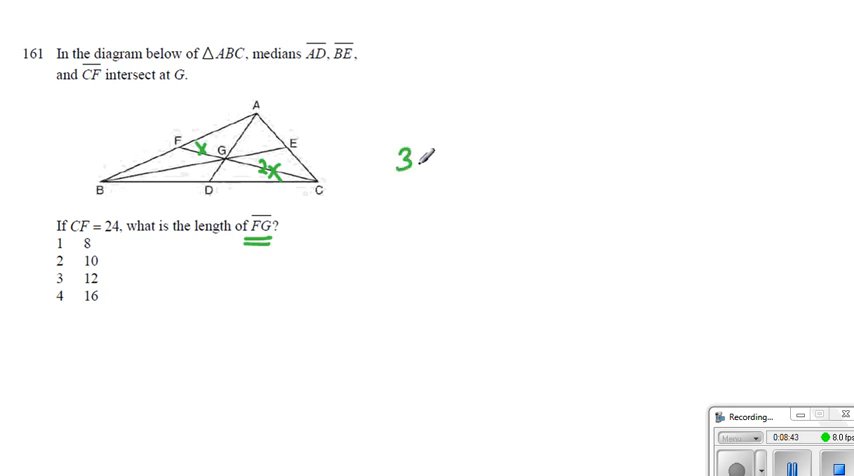
text(x=24)
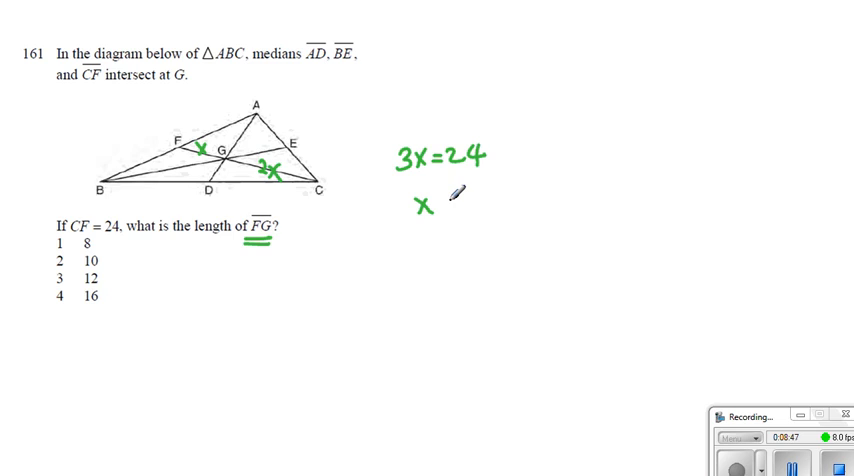
text(x=8)
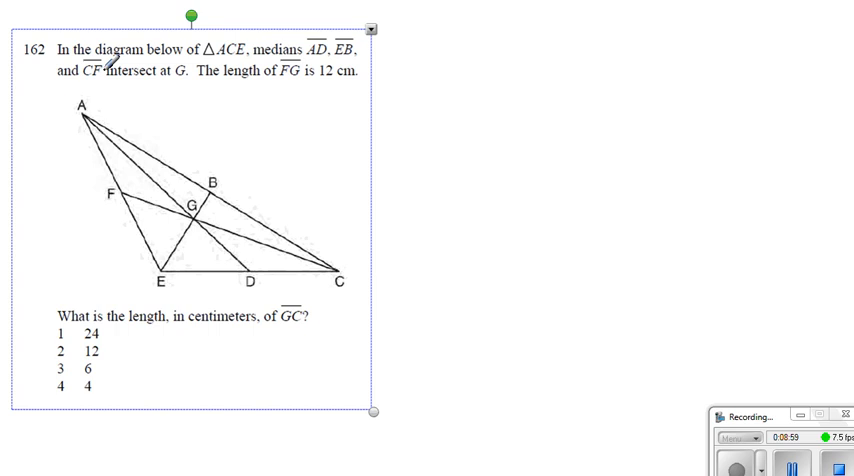
mouse_move(205, 75)
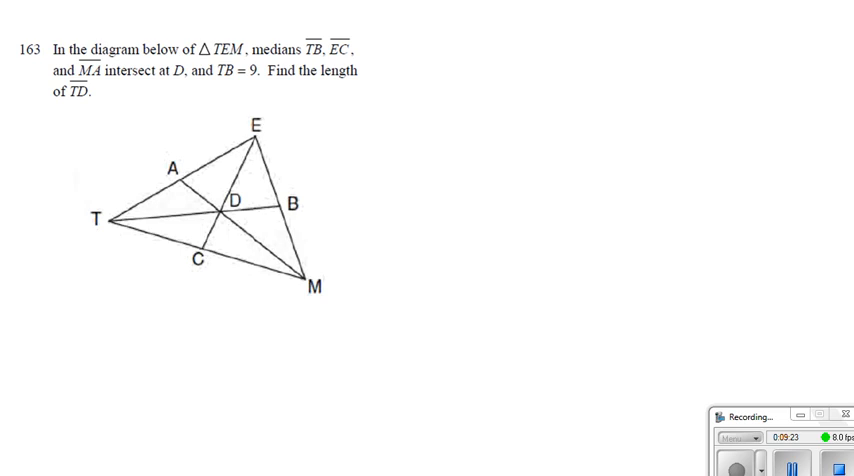
mouse_move(100, 224)
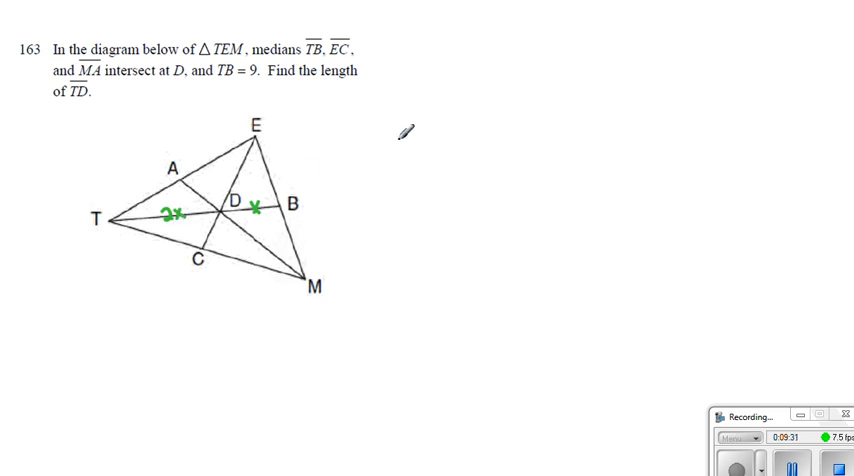
Write 3x = 9, solve for x, and start computing TD as 2x =.
text(3x=9)
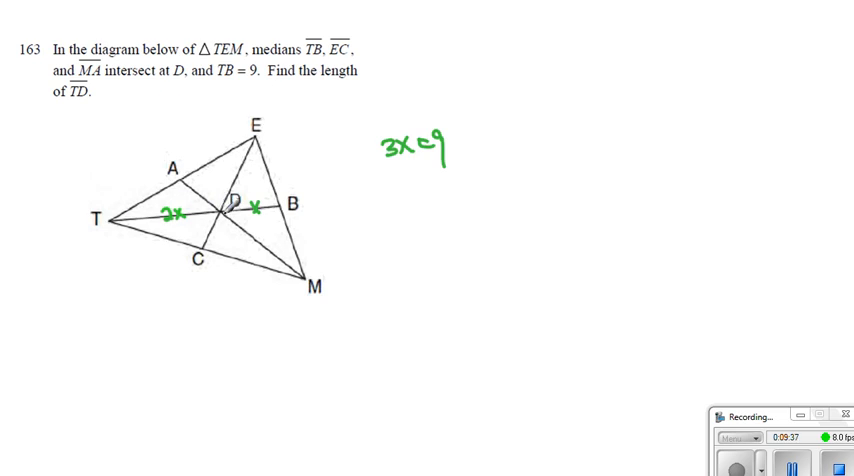
text(y)
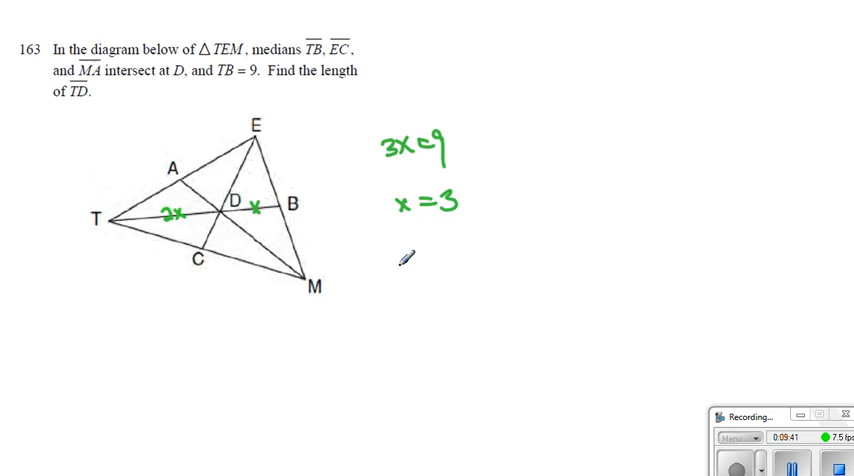
text(2X =)
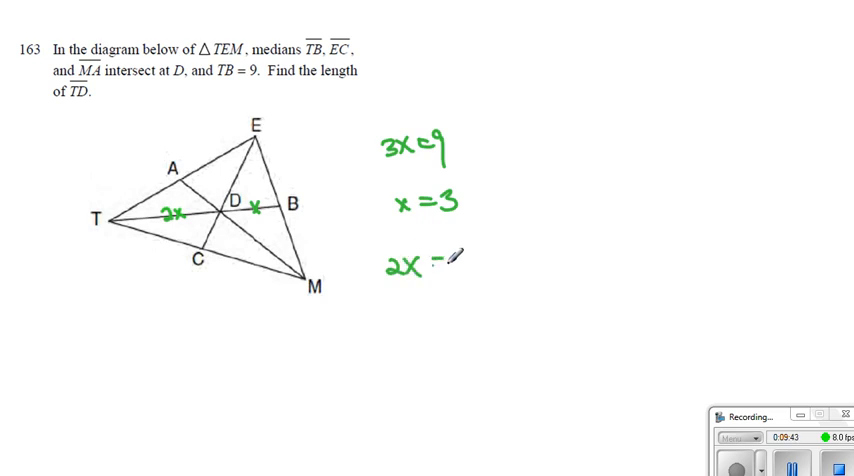